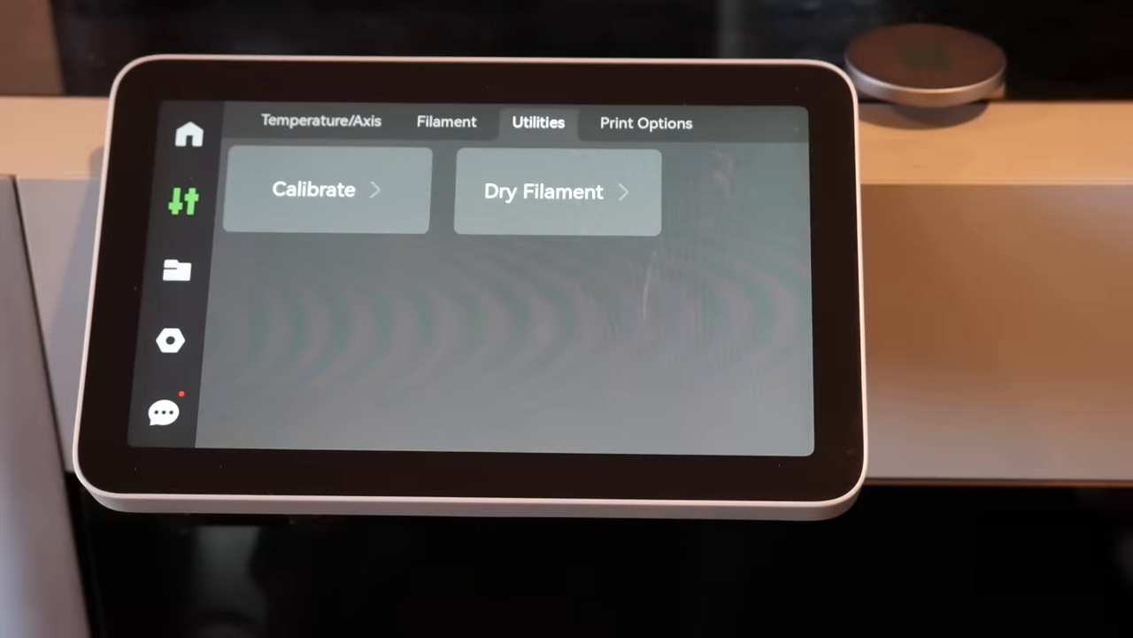
Start Dry Filament preparation with ABS/ASA at 90 °C for 12 h, sending the bed to drying position
click(542, 191)
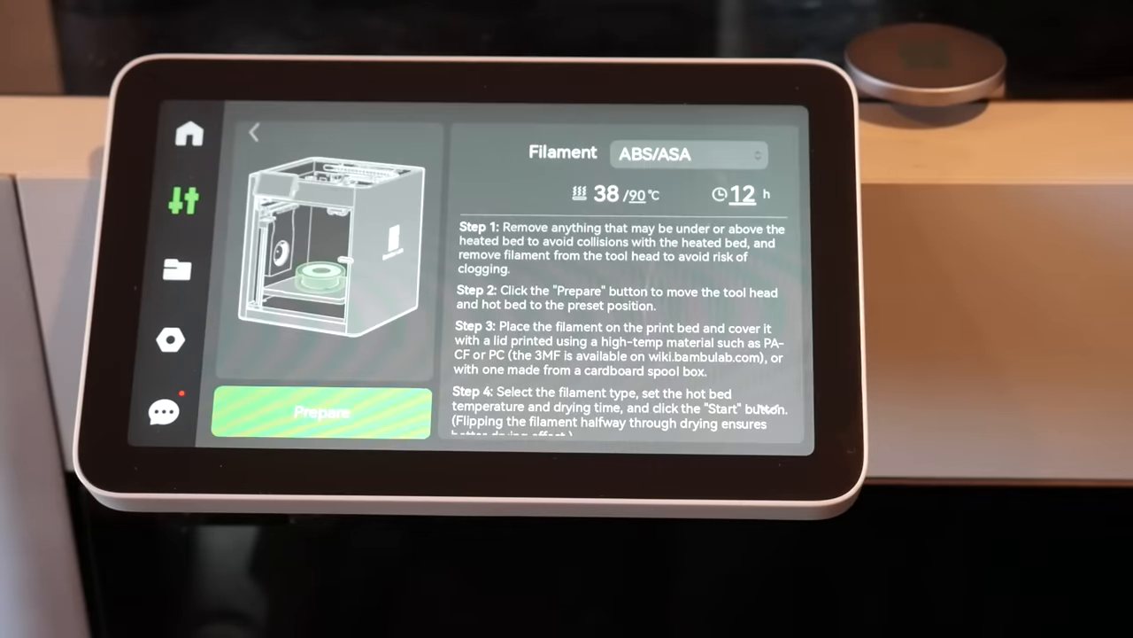
click(688, 154)
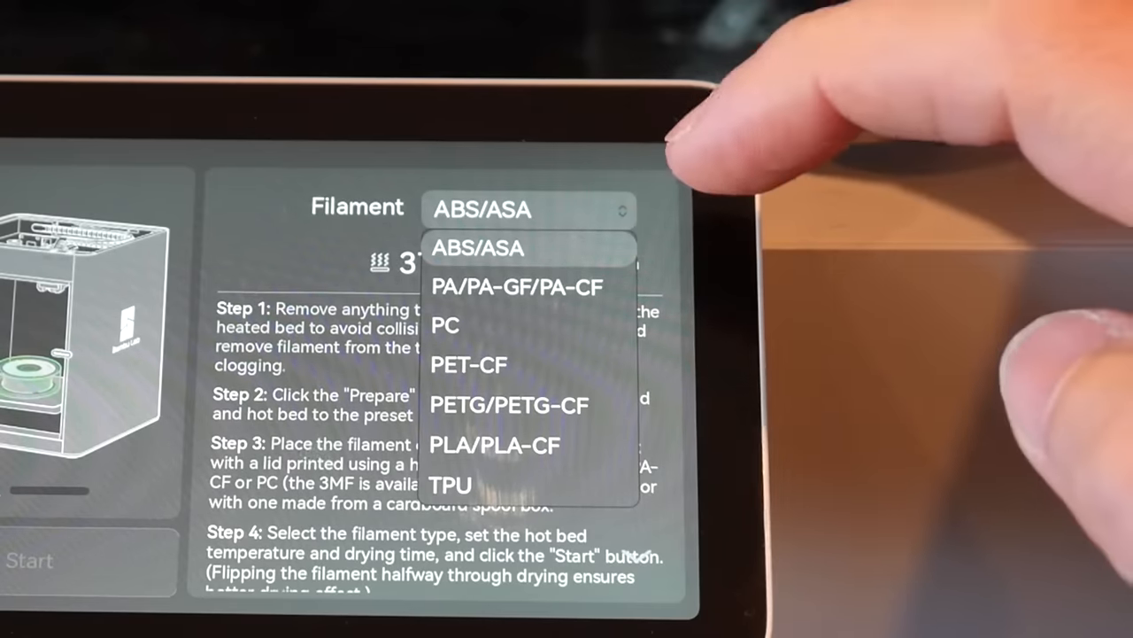
click(477, 248)
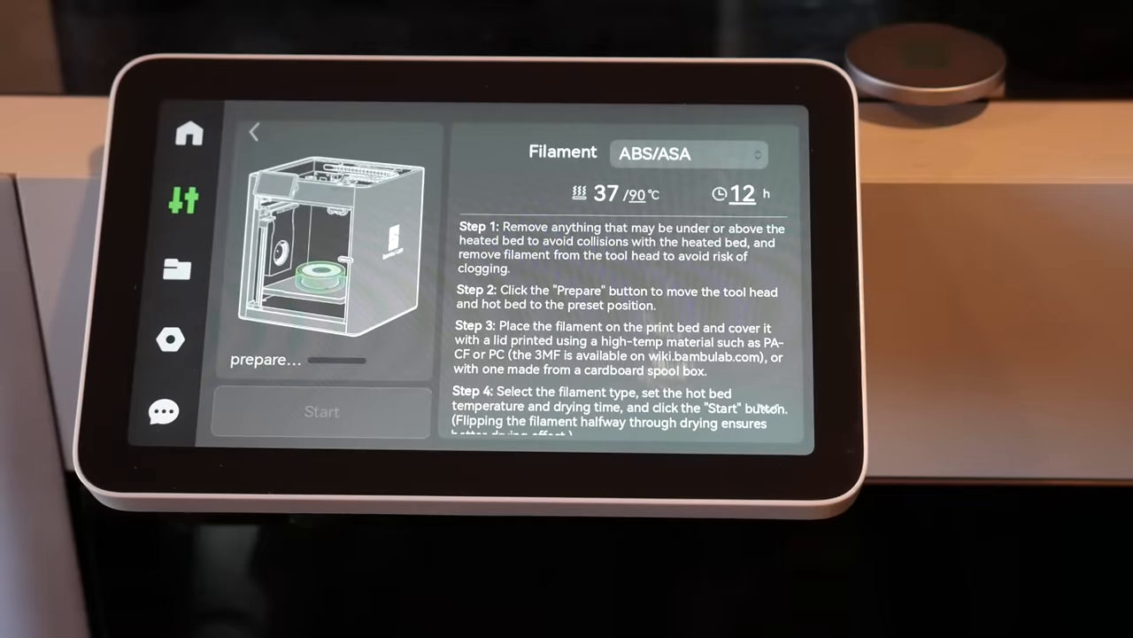